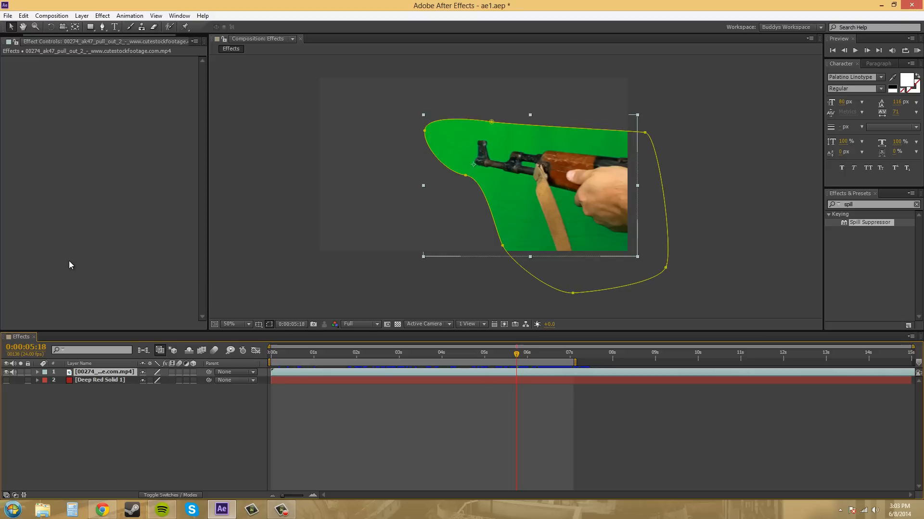
pyautogui.moveTo(225, 426)
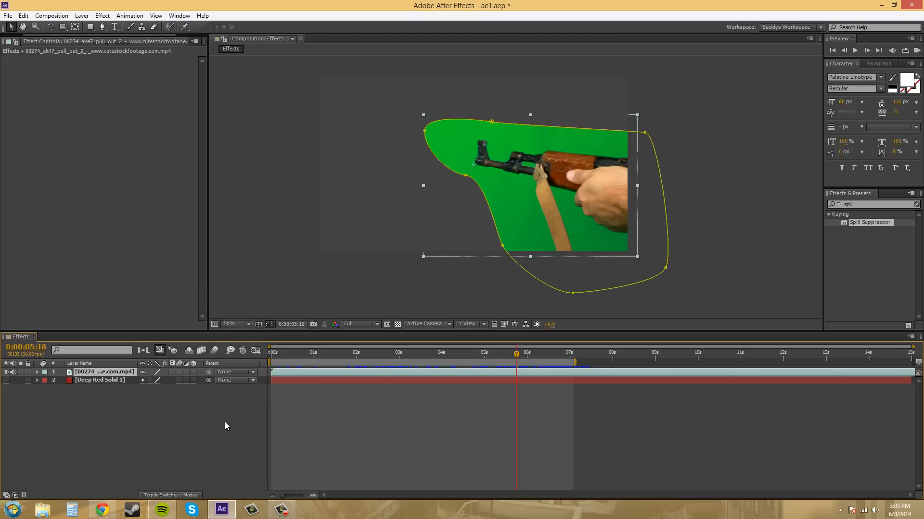
pyautogui.moveTo(79, 365)
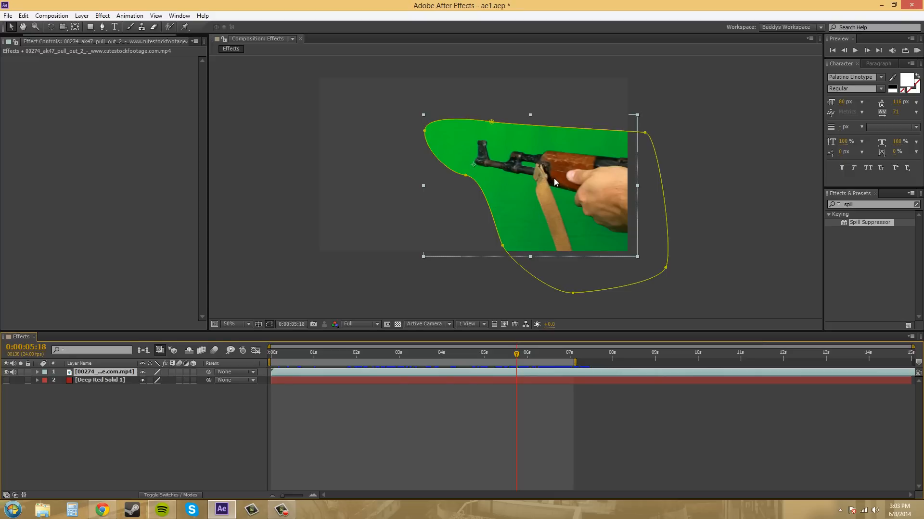
pyautogui.moveTo(491, 139)
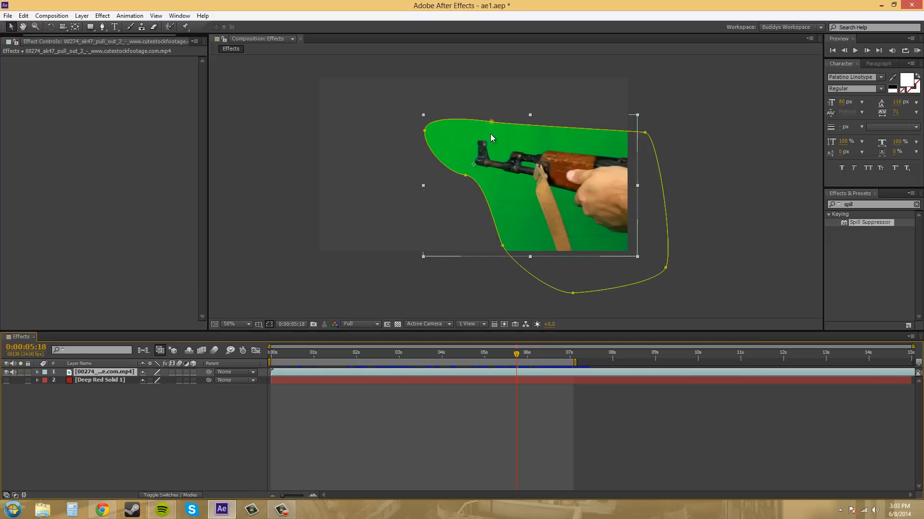
pyautogui.moveTo(711, 180)
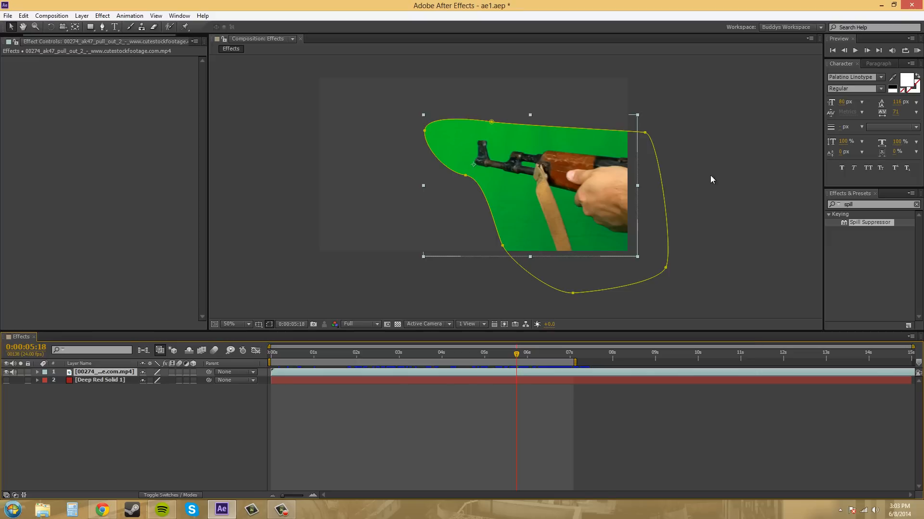
pyautogui.moveTo(481, 287)
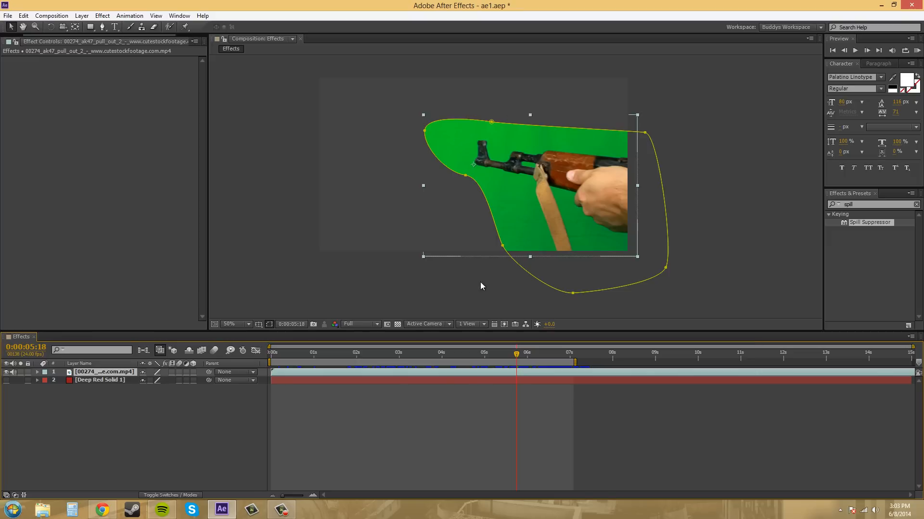
pyautogui.moveTo(394, 80)
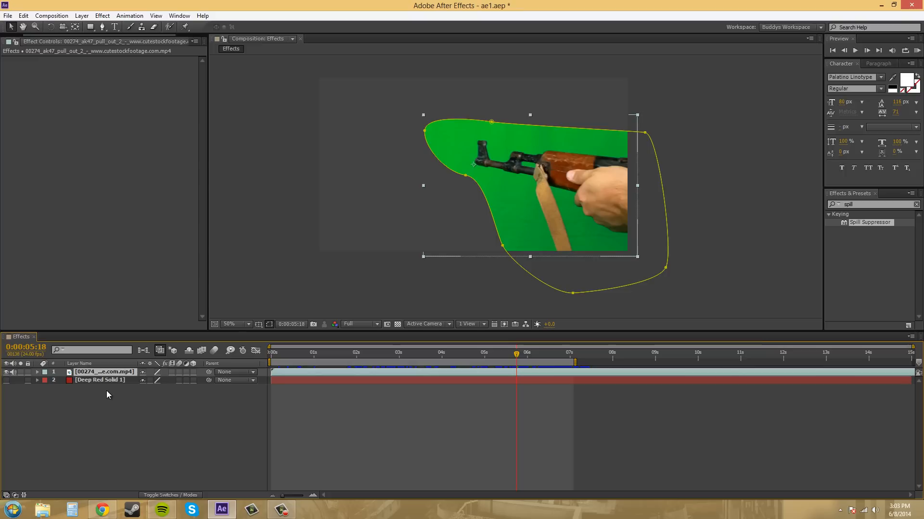
# - Apply a Linear Color Key effect to the rifle footage layer
pyautogui.click(81, 15)
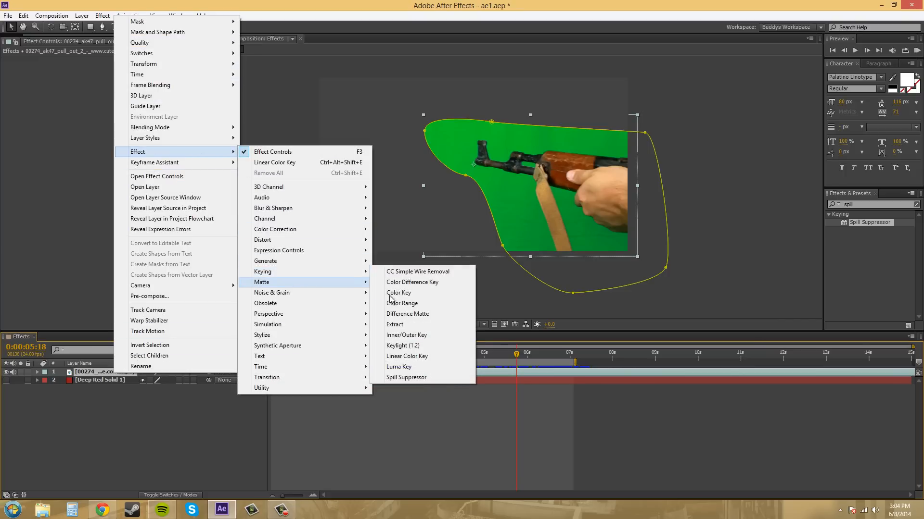
pyautogui.moveTo(263, 271)
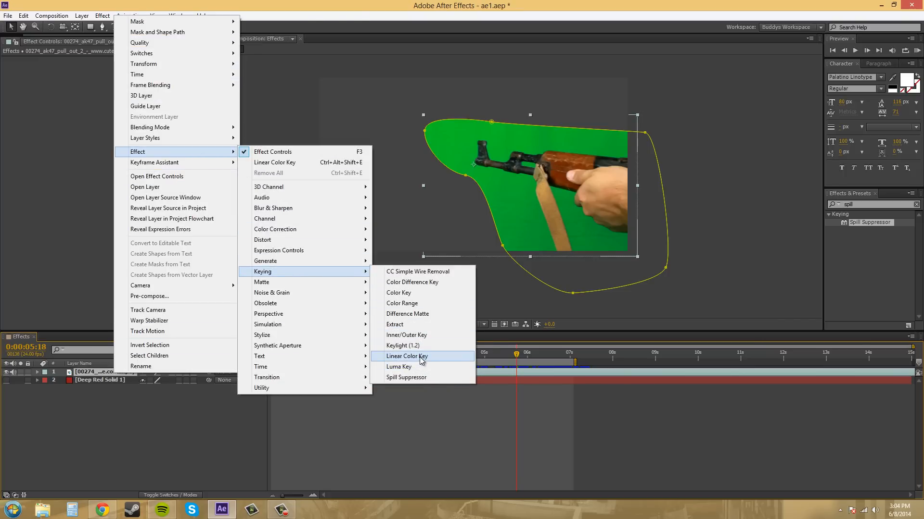
pyautogui.click(405, 356)
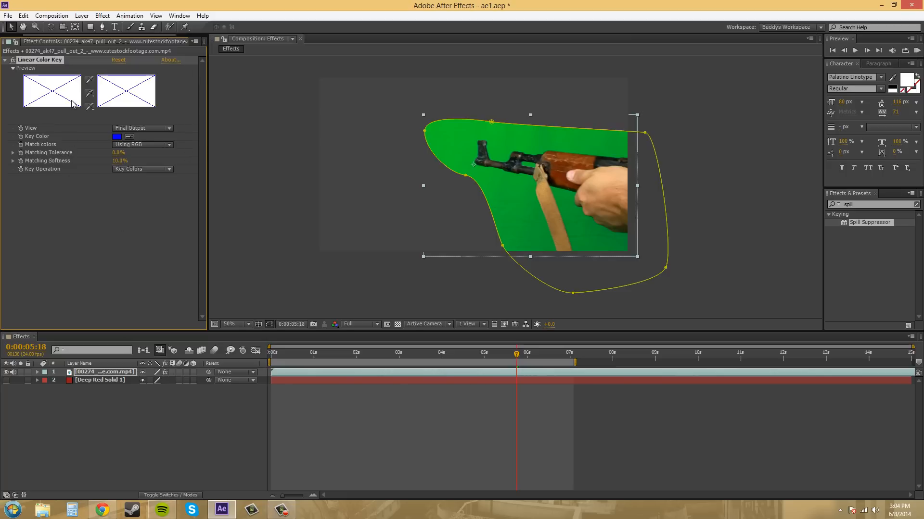
pyautogui.moveTo(150, 123)
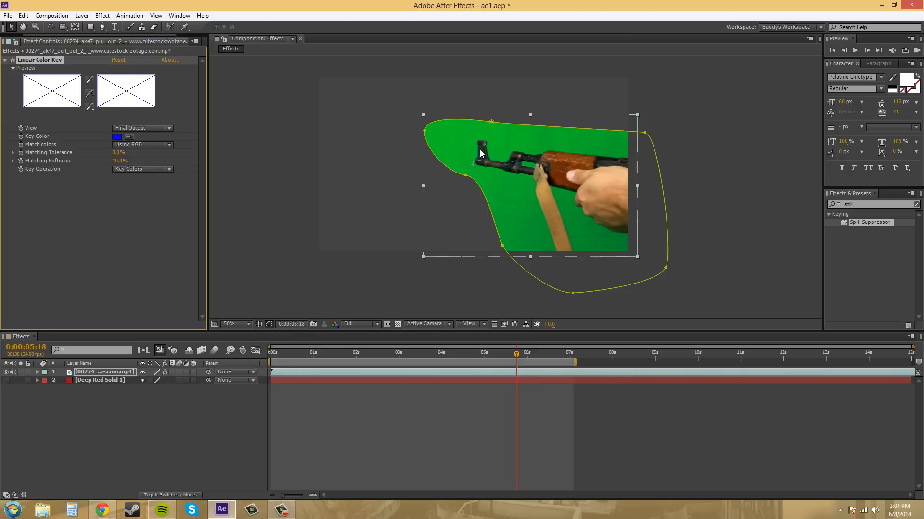
pyautogui.moveTo(126, 149)
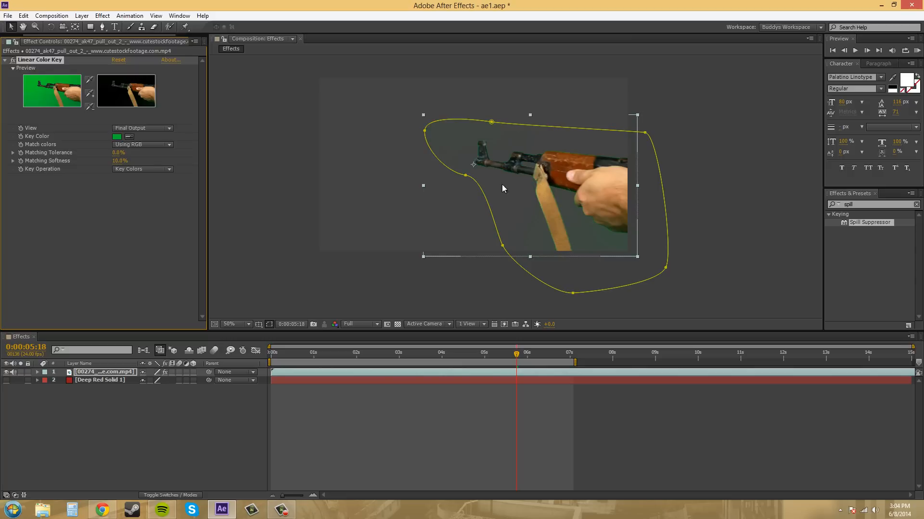
# - Add remaining green shades to the key with the Add To Key eyedropper
pyautogui.click(233, 324)
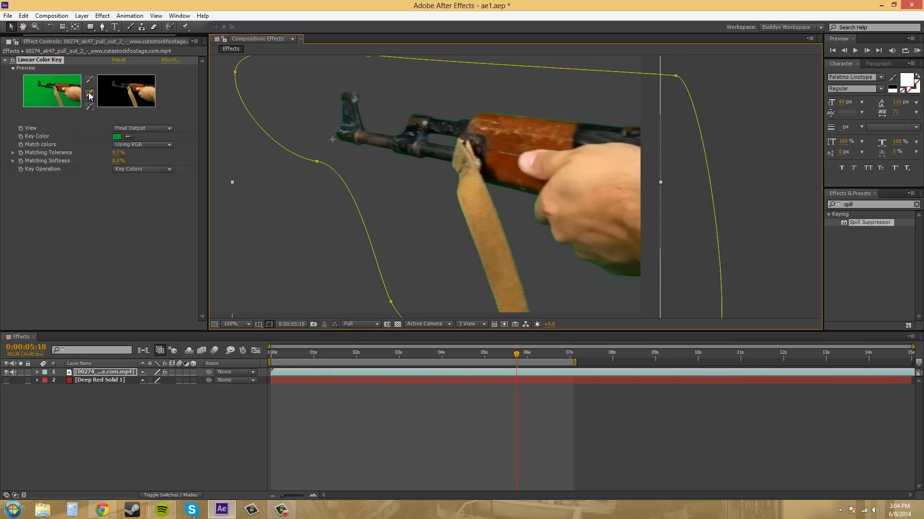
pyautogui.click(233, 324)
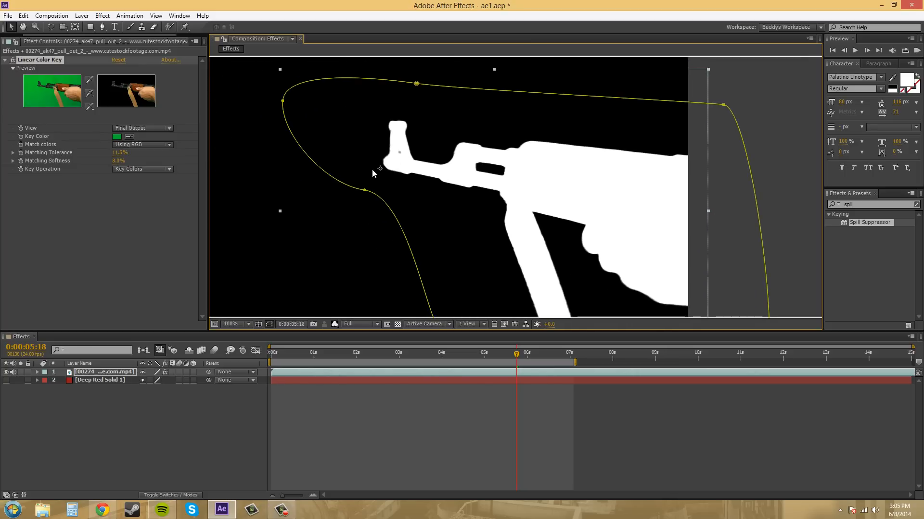
pyautogui.moveTo(695, 294)
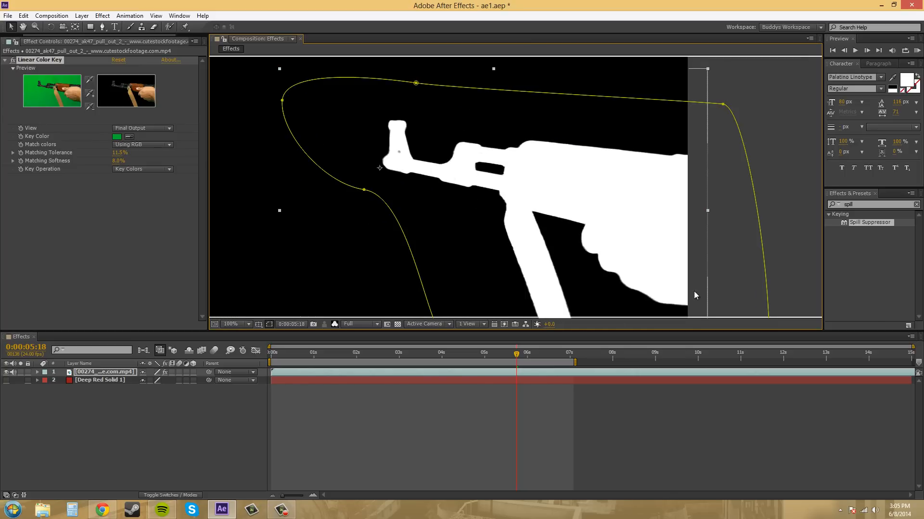
# - Switch the Composition panel's Show Channel from Alpha back to RGB
pyautogui.click(334, 325)
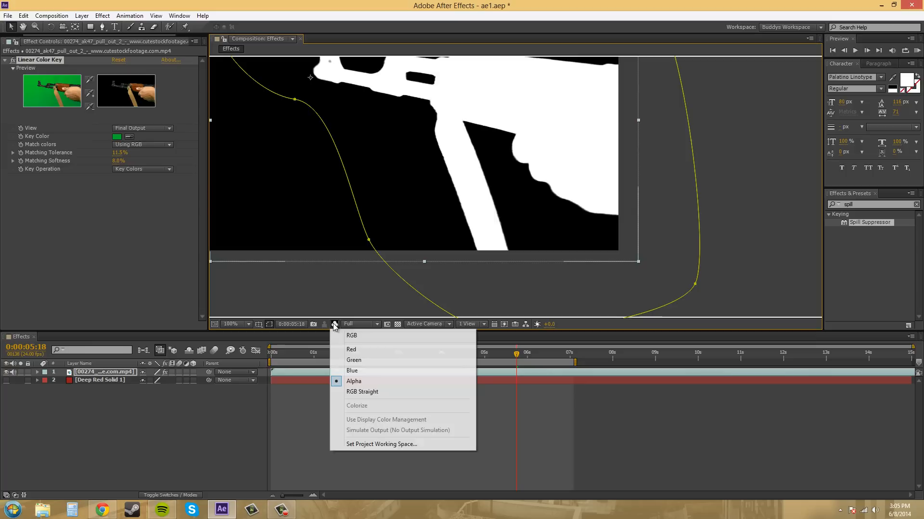
pyautogui.moveTo(582, 224)
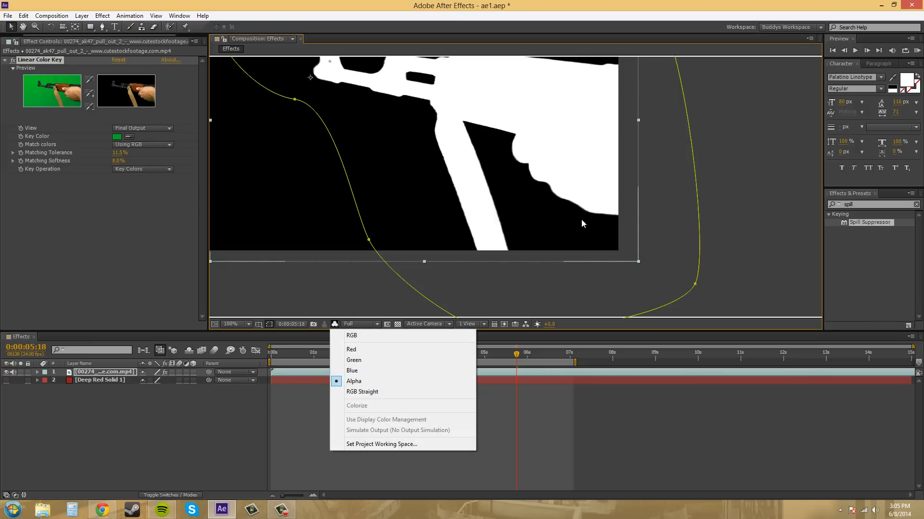
pyautogui.moveTo(577, 224)
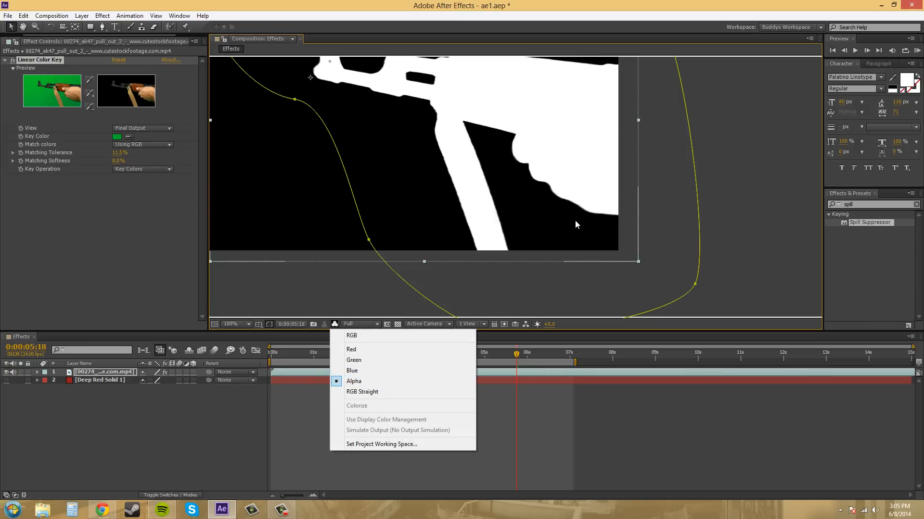
pyautogui.click(351, 336)
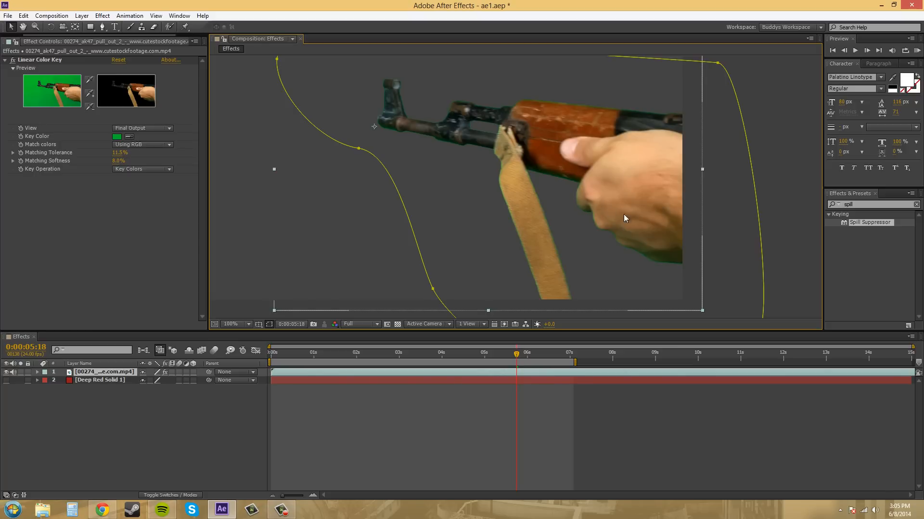
pyautogui.moveTo(602, 198)
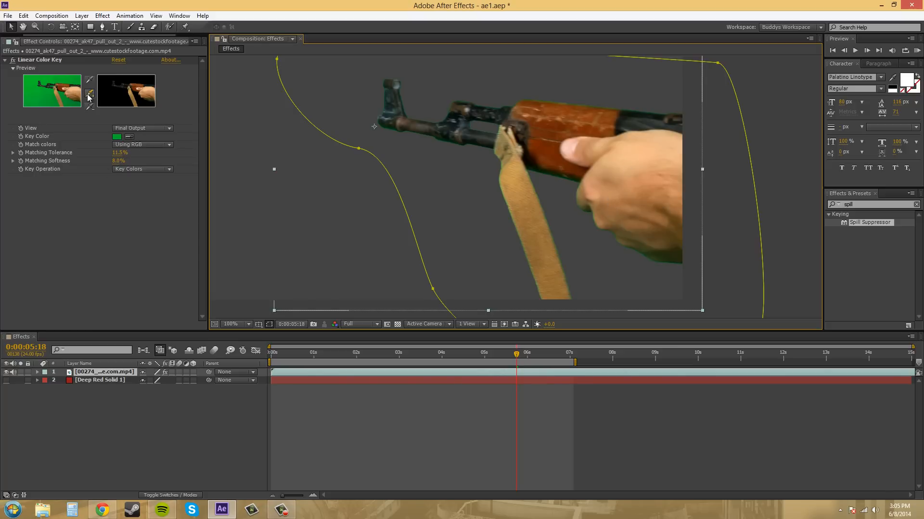
# - Key out green fringe pixels on the rifle edge, raising tolerance to 19.5%
pyautogui.click(231, 324)
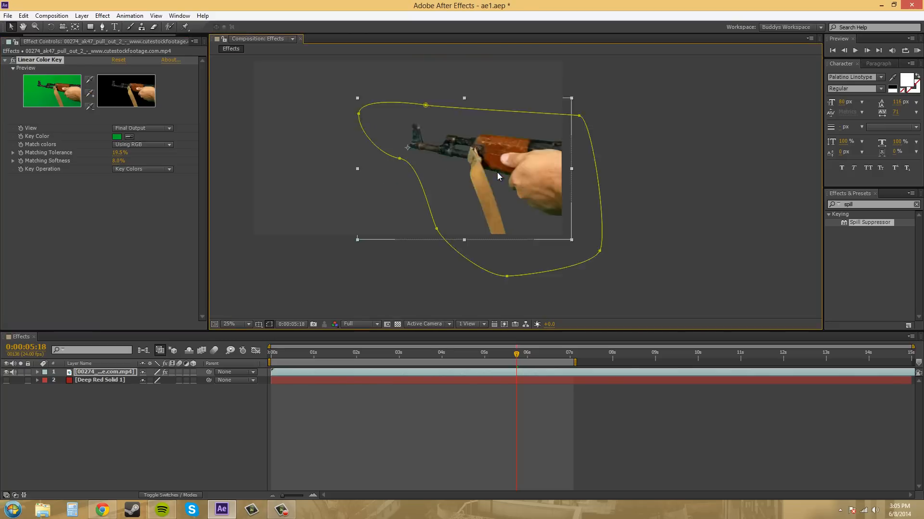
pyautogui.click(233, 324)
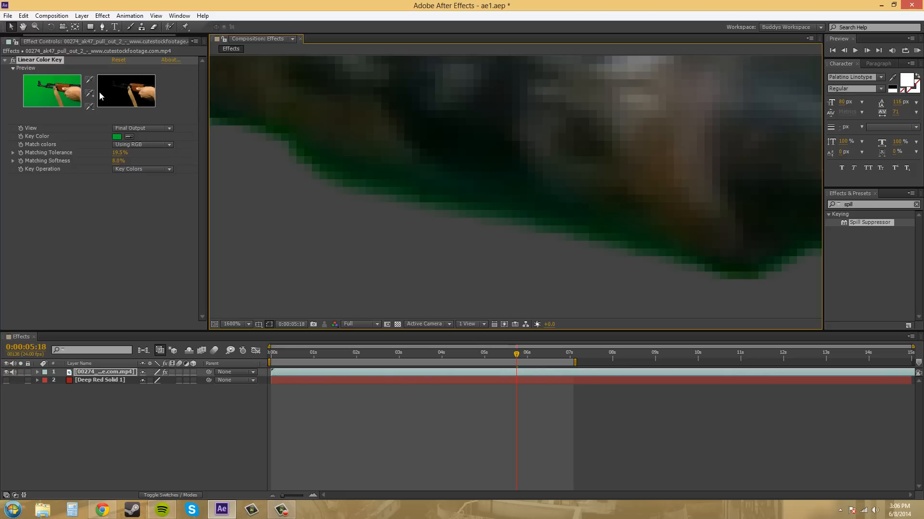
pyautogui.moveTo(401, 204)
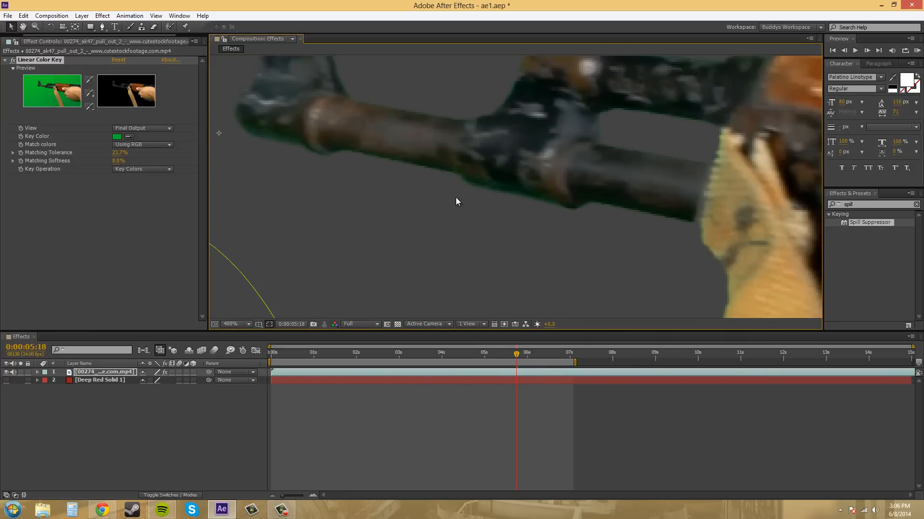
# - Zoom the Composition panel back to show the whole rifle
pyautogui.click(232, 324)
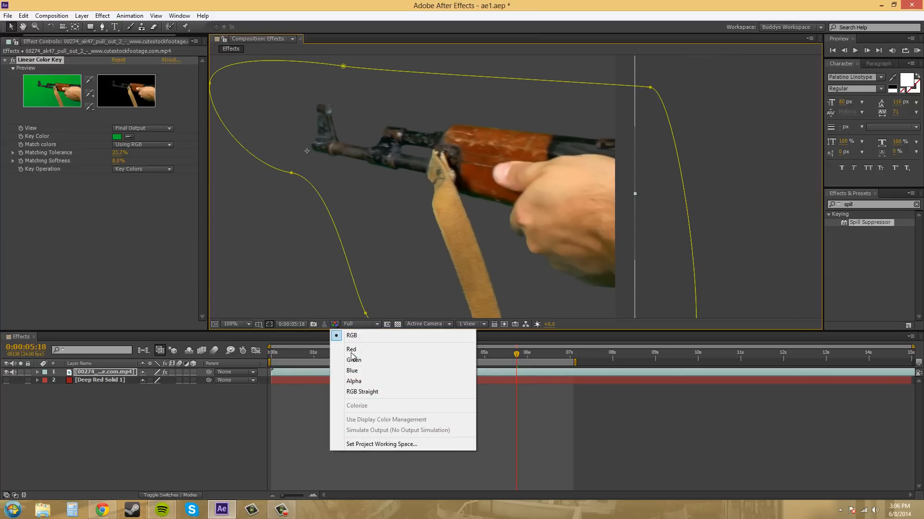
# - Check the alpha matte, drop Matching Tolerance to 19.5%, and return to RGB
pyautogui.click(354, 381)
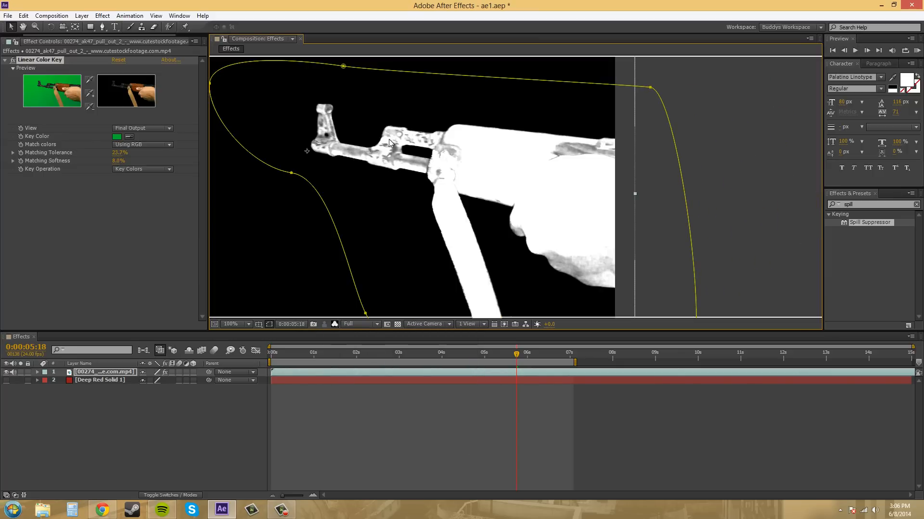
pyautogui.moveTo(120, 152); pyautogui.dragTo(110, 152)
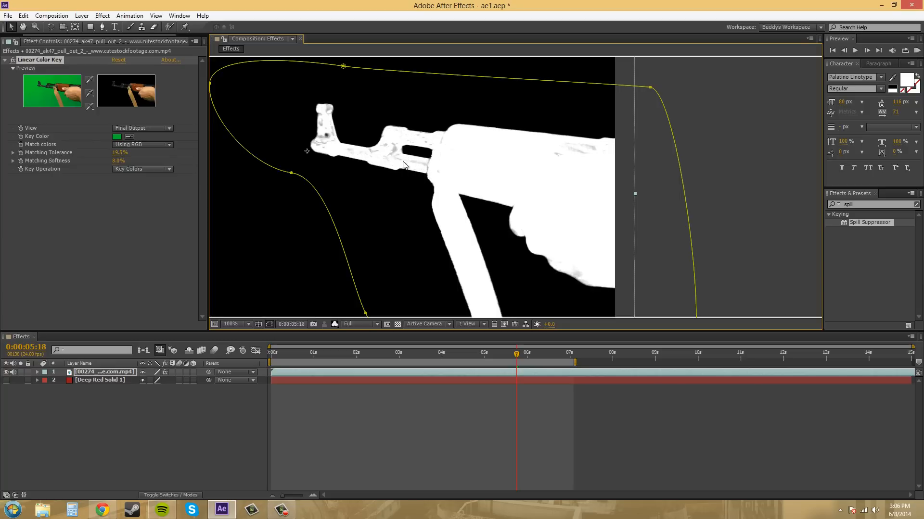
pyautogui.click(335, 324)
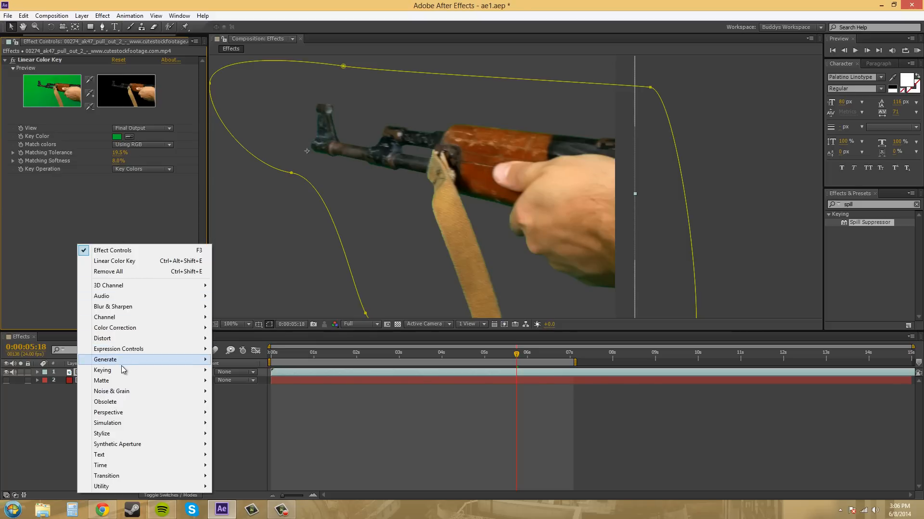
pyautogui.moveTo(103, 370)
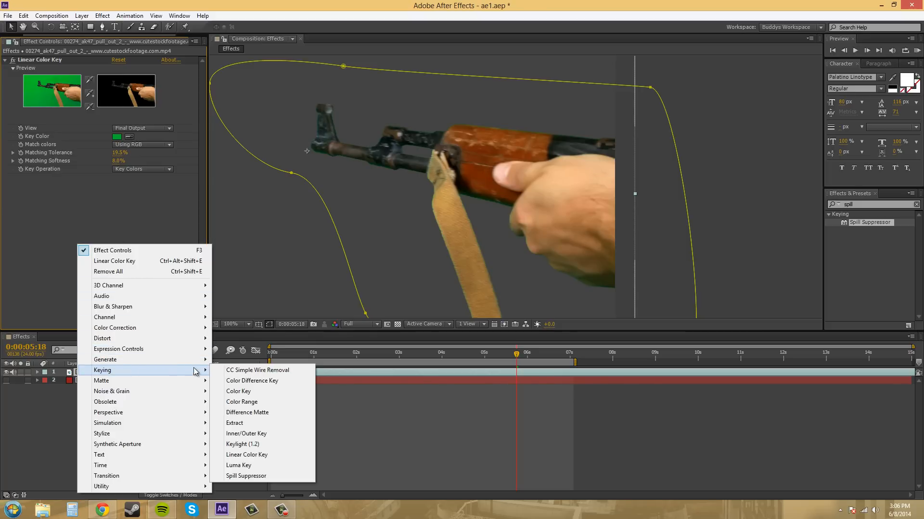
pyautogui.moveTo(259, 412)
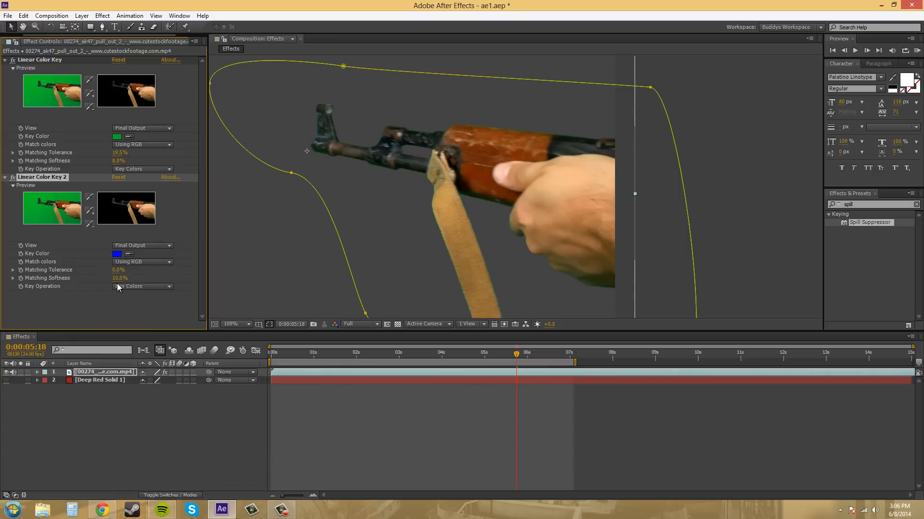
# - Set Linear Color Key 2 to Keep Colors and sample the gun's brown wood
pyautogui.click(142, 287)
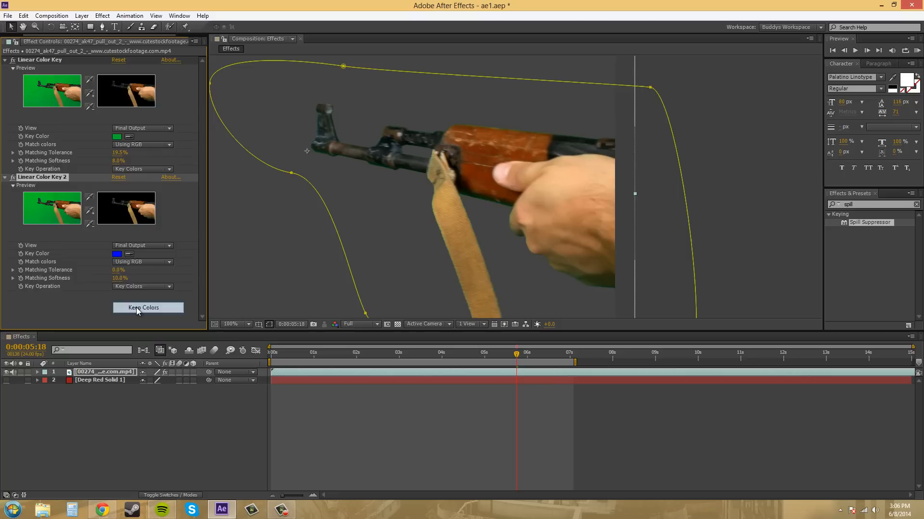
pyautogui.click(148, 308)
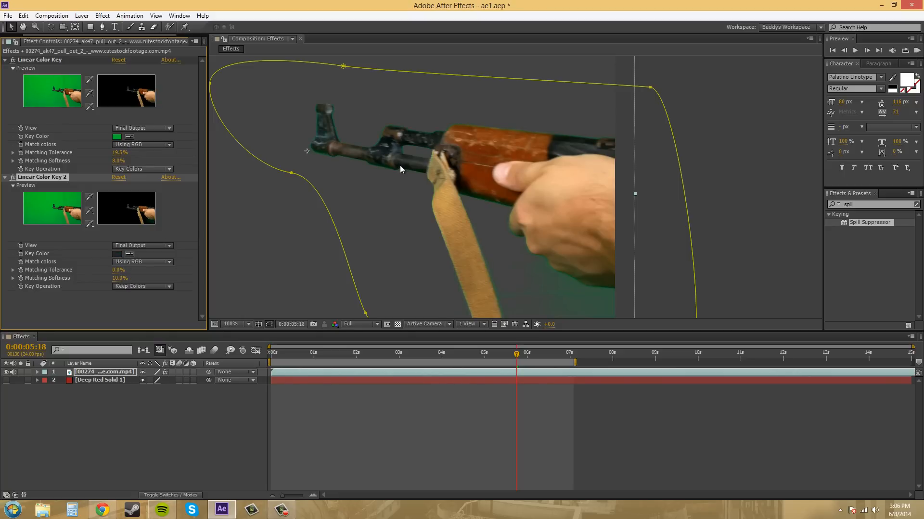
pyautogui.moveTo(331, 263)
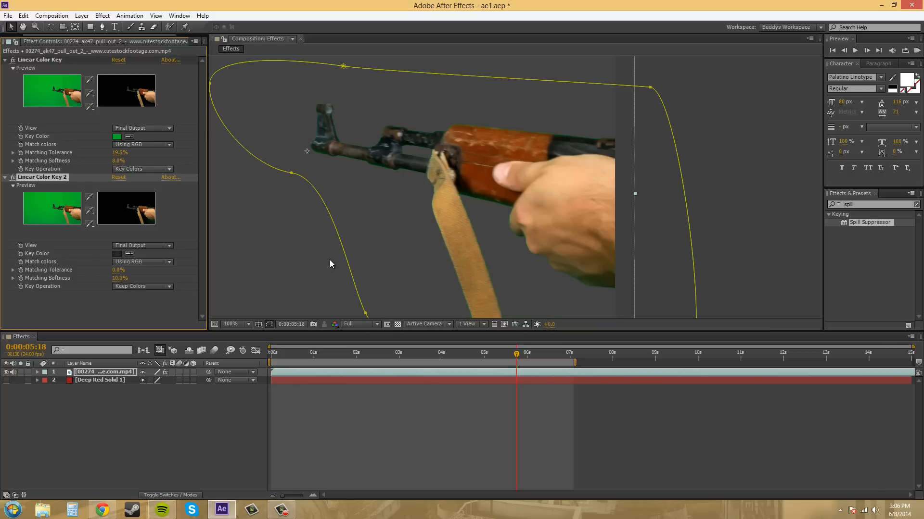
pyautogui.click(118, 254)
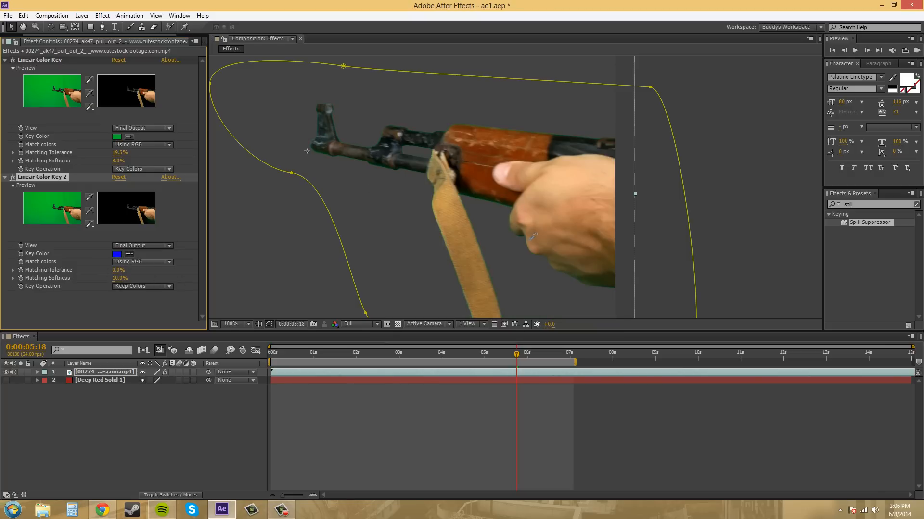
pyautogui.click(119, 253)
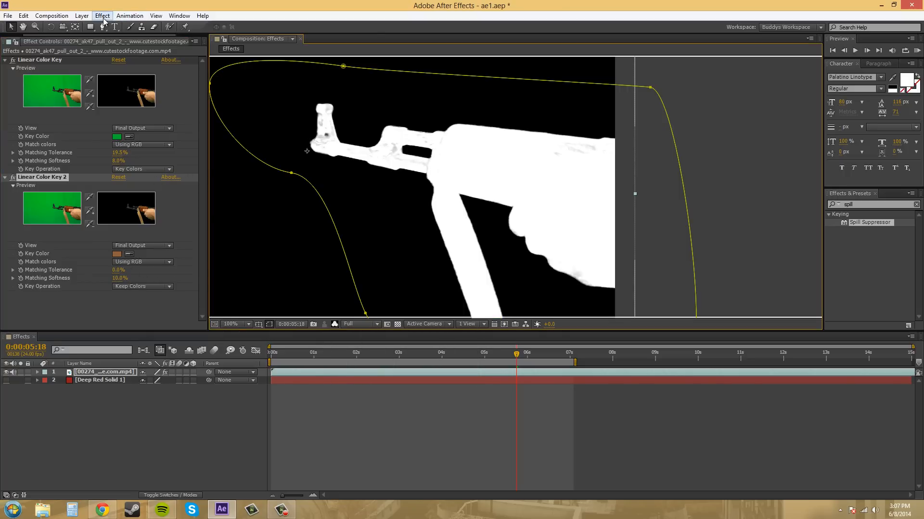
# - Open the Effect menu to add a third Linear Color Key
pyautogui.click(101, 16)
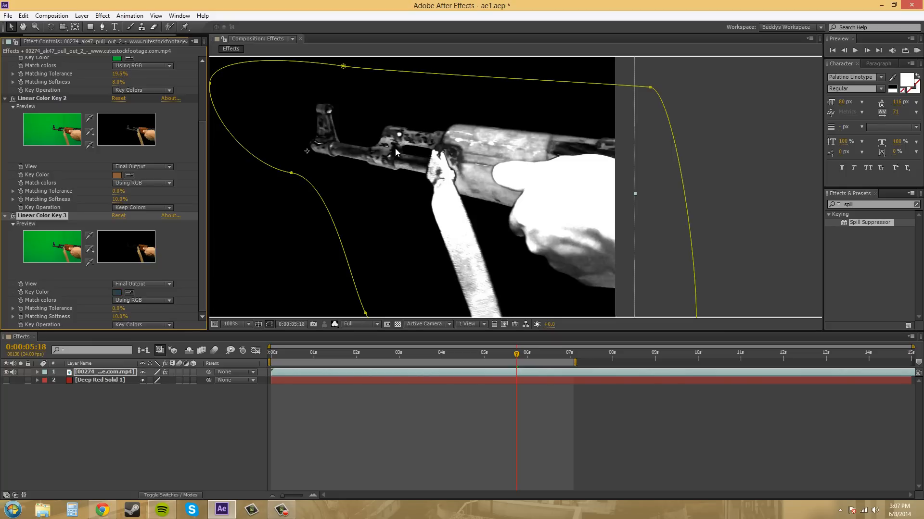
pyautogui.moveTo(159, 329)
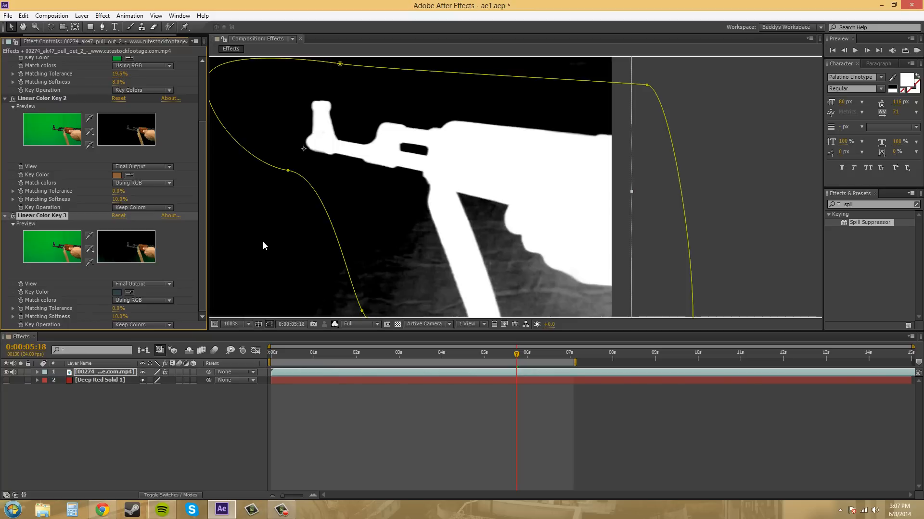
pyautogui.moveTo(514, 276)
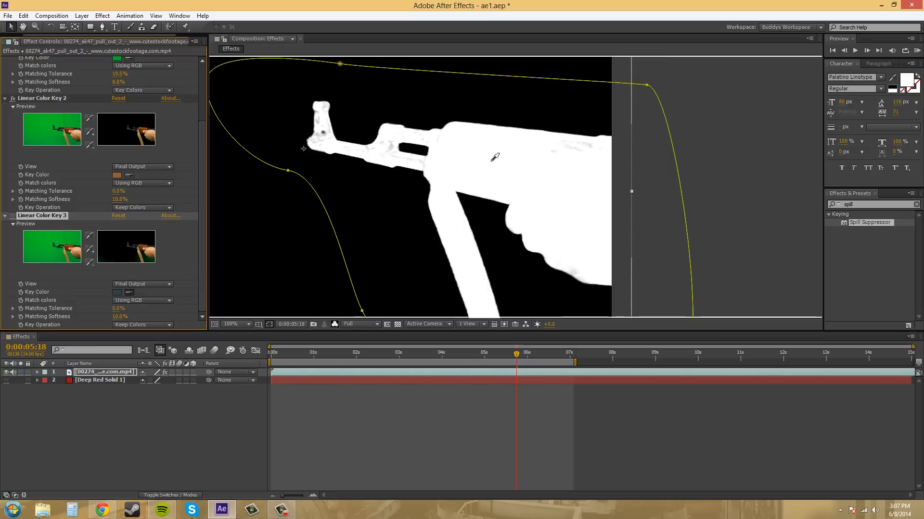
pyautogui.moveTo(569, 150)
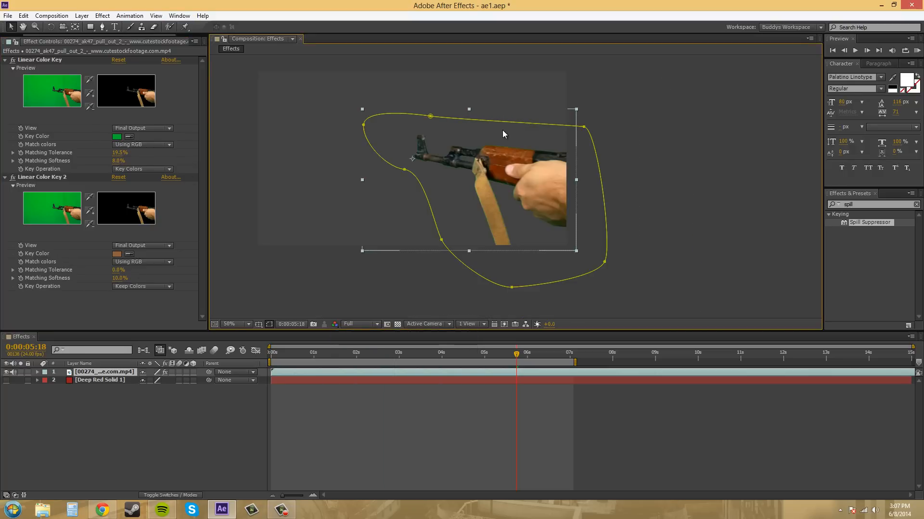
# - Apply Spill Suppressor to the footage and set Suppression to about 114
pyautogui.click(233, 323)
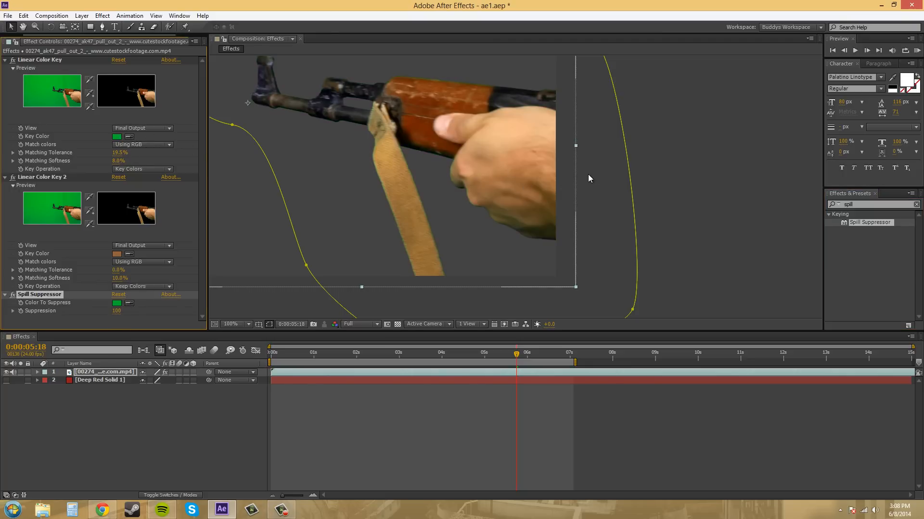
pyautogui.moveTo(163, 289)
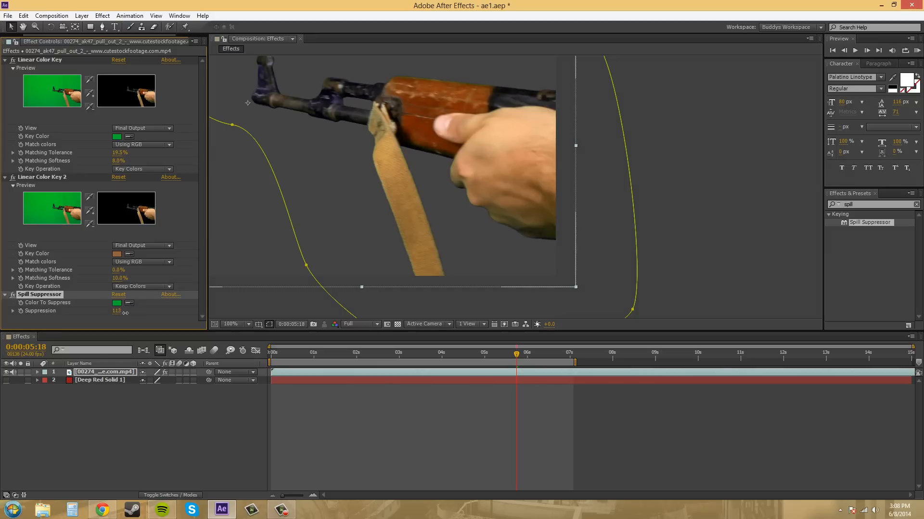
pyautogui.moveTo(117, 316); pyautogui.dragTo(131, 316)
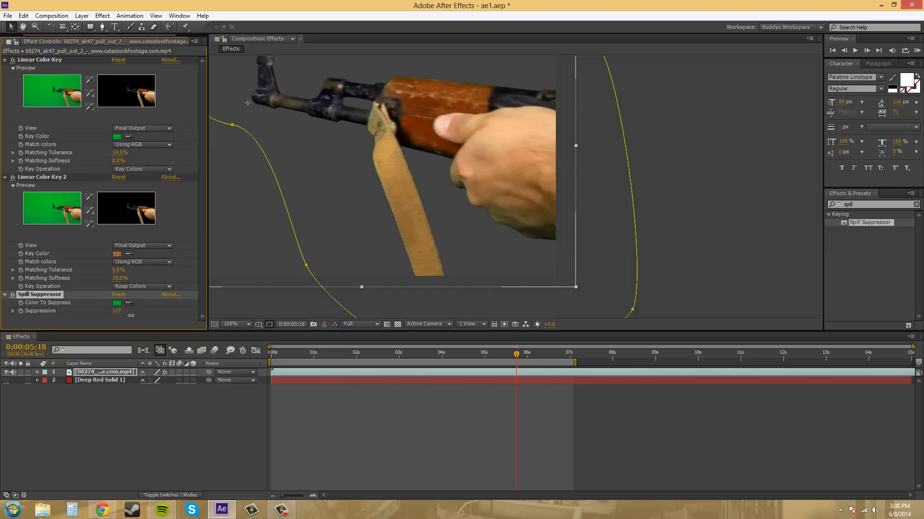
pyautogui.moveTo(116, 311); pyautogui.dragTo(115, 311)
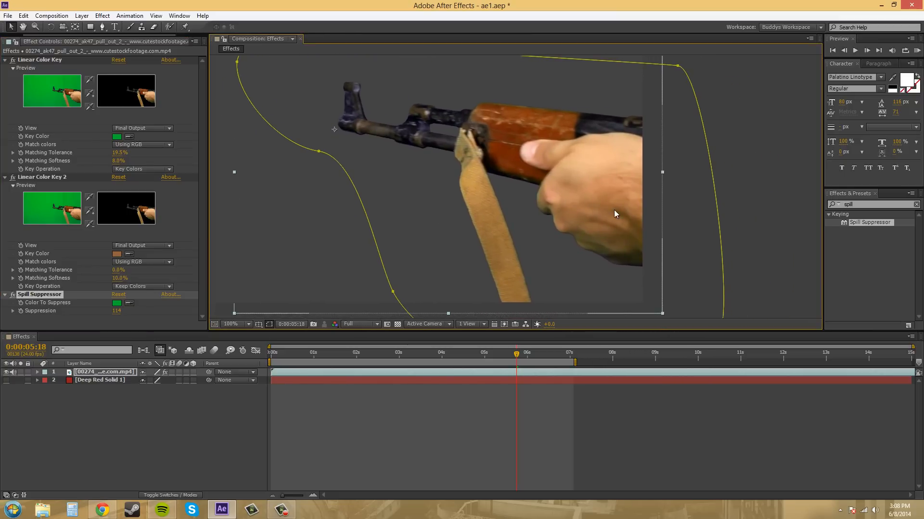
pyautogui.moveTo(567, 198)
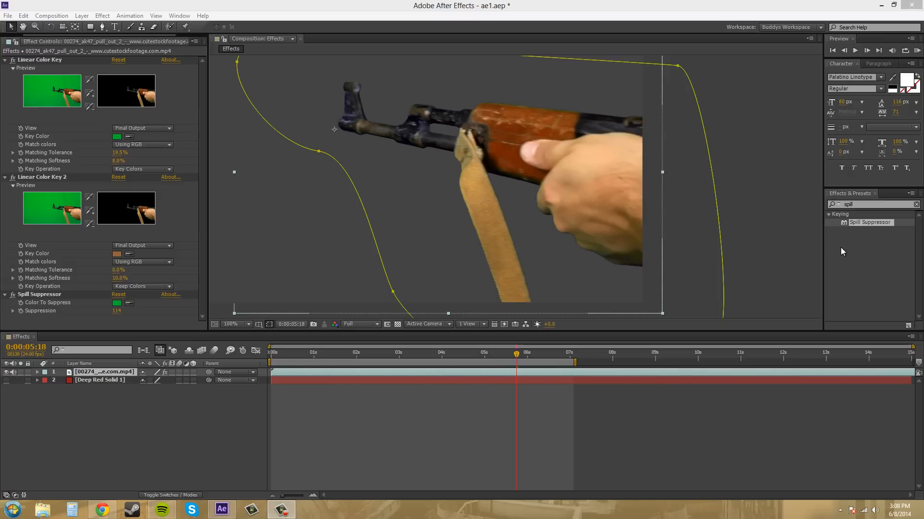
pyautogui.moveTo(443, 157)
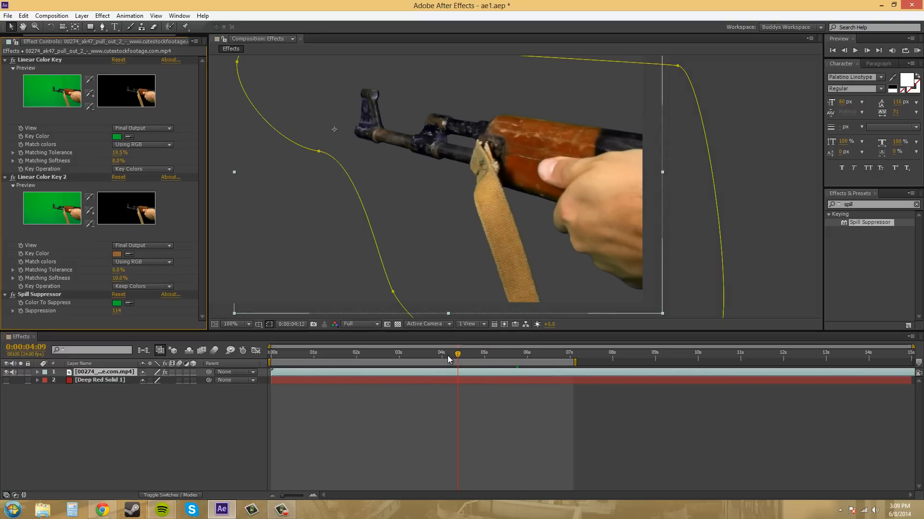
# - Scrub the current-time indicator back to about 0:00:01:22
pyautogui.click(380, 353)
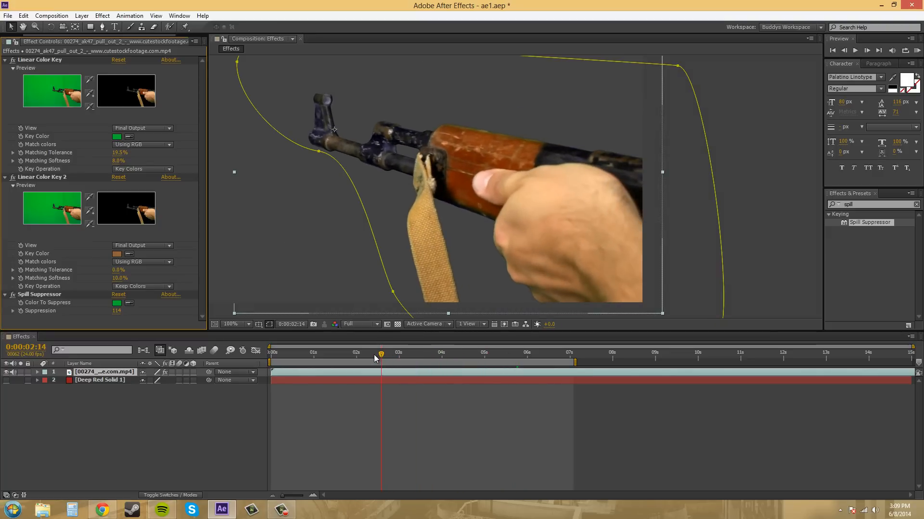
pyautogui.moveTo(381, 352); pyautogui.dragTo(352, 352)
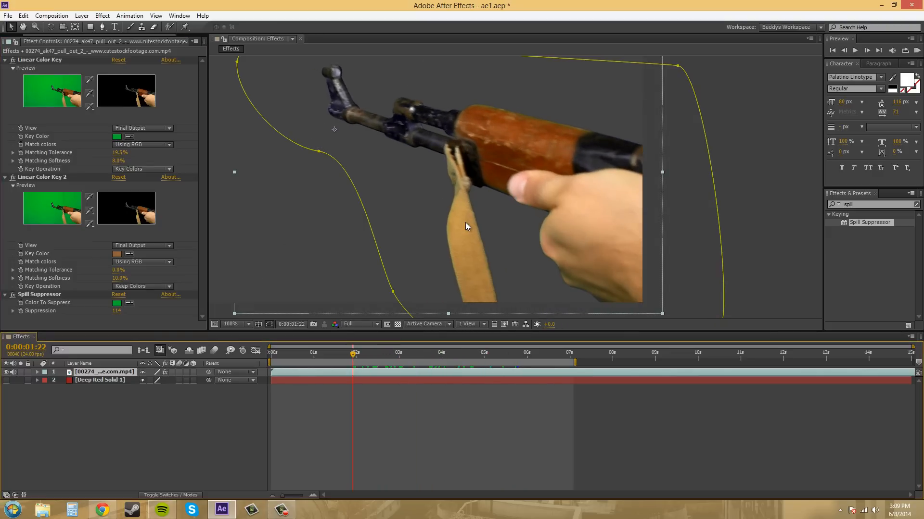
pyautogui.moveTo(433, 212)
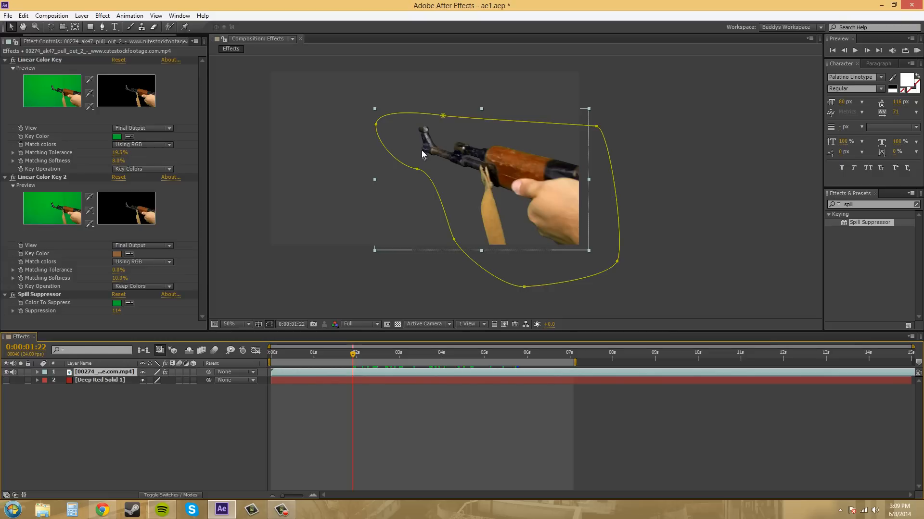
pyautogui.moveTo(393, 201)
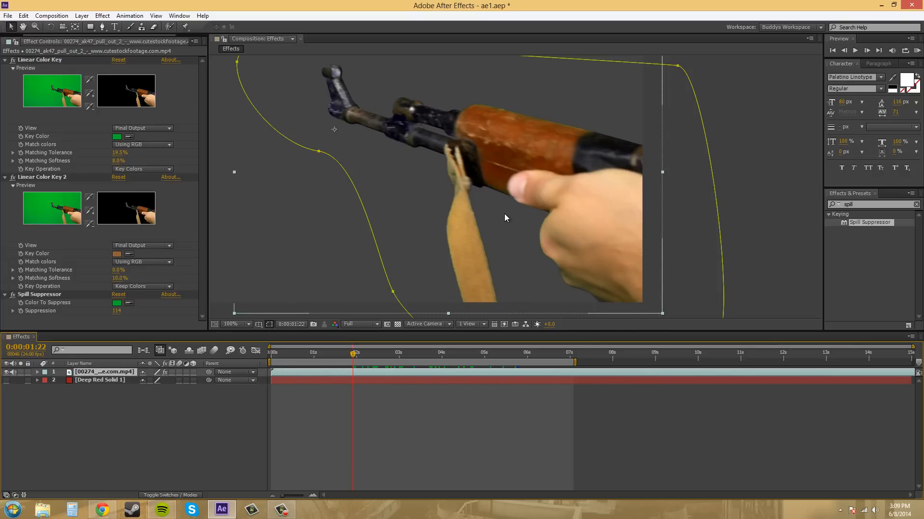
pyautogui.click(246, 324)
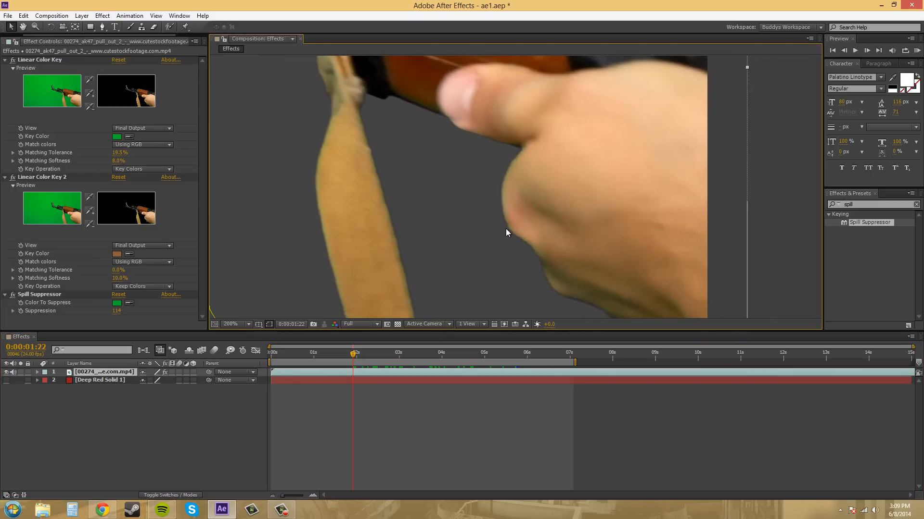
pyautogui.moveTo(503, 213)
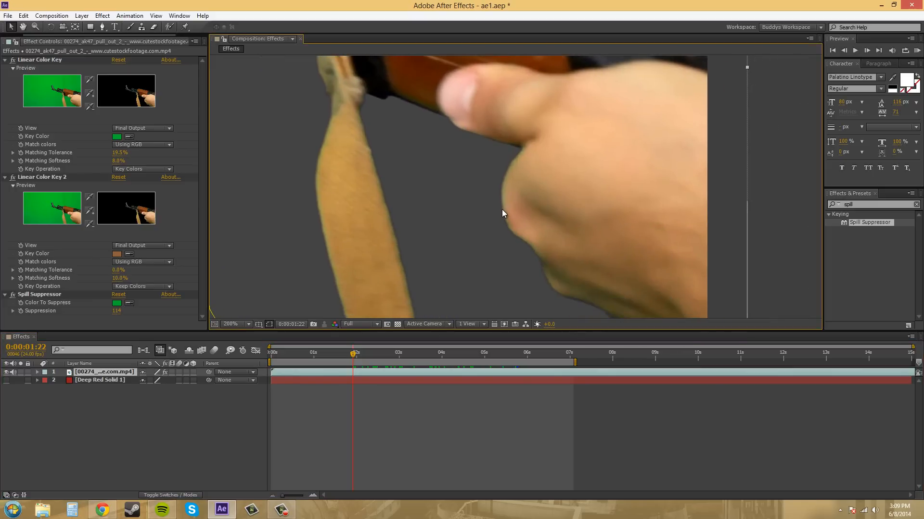
pyautogui.click(225, 324)
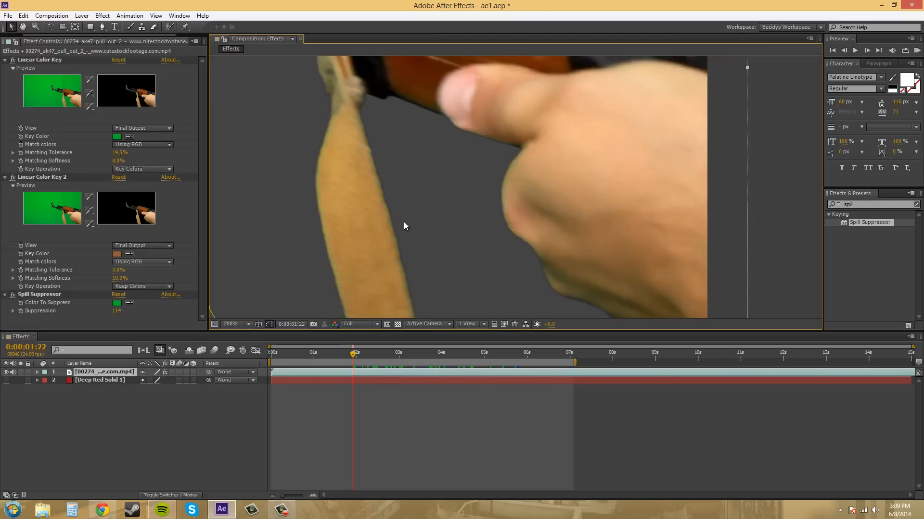
pyautogui.click(231, 324)
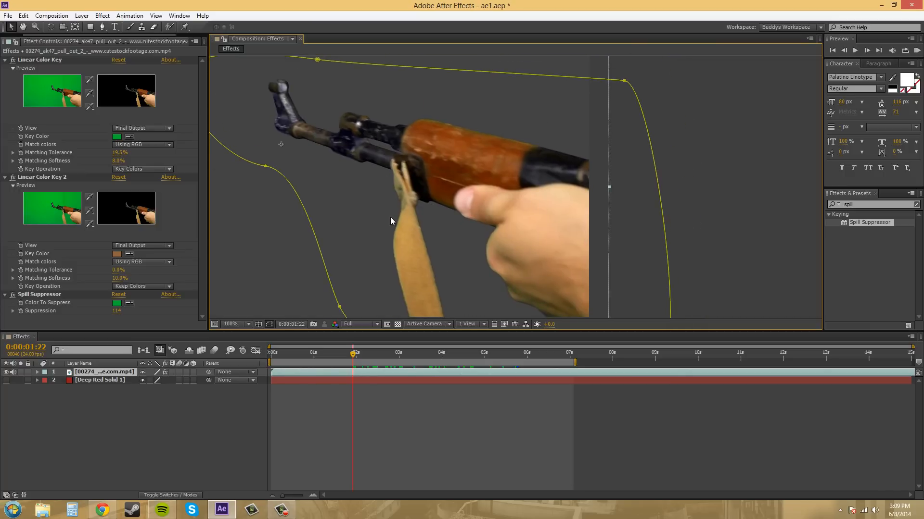
pyautogui.moveTo(371, 213)
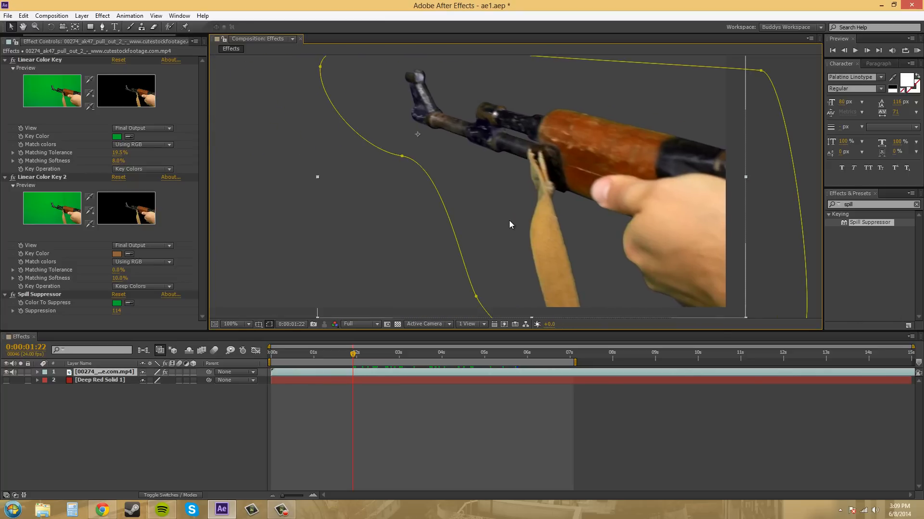
pyautogui.click(234, 324)
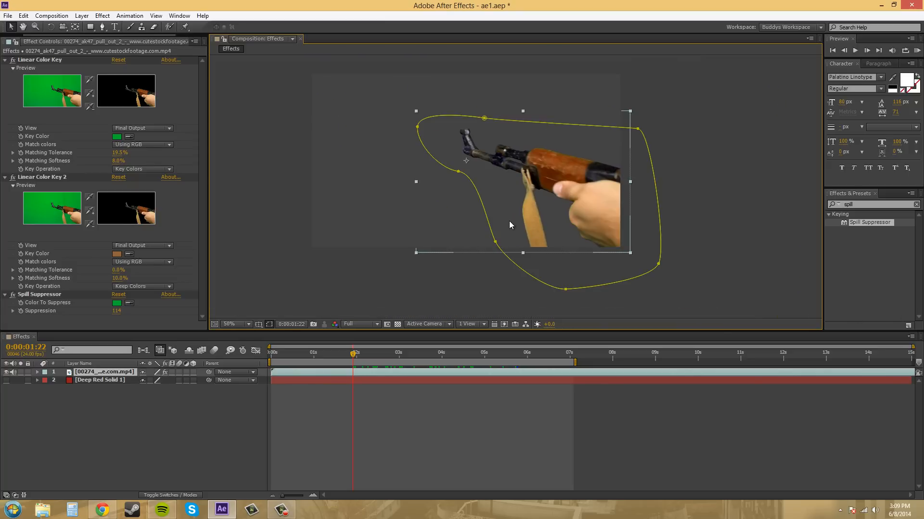